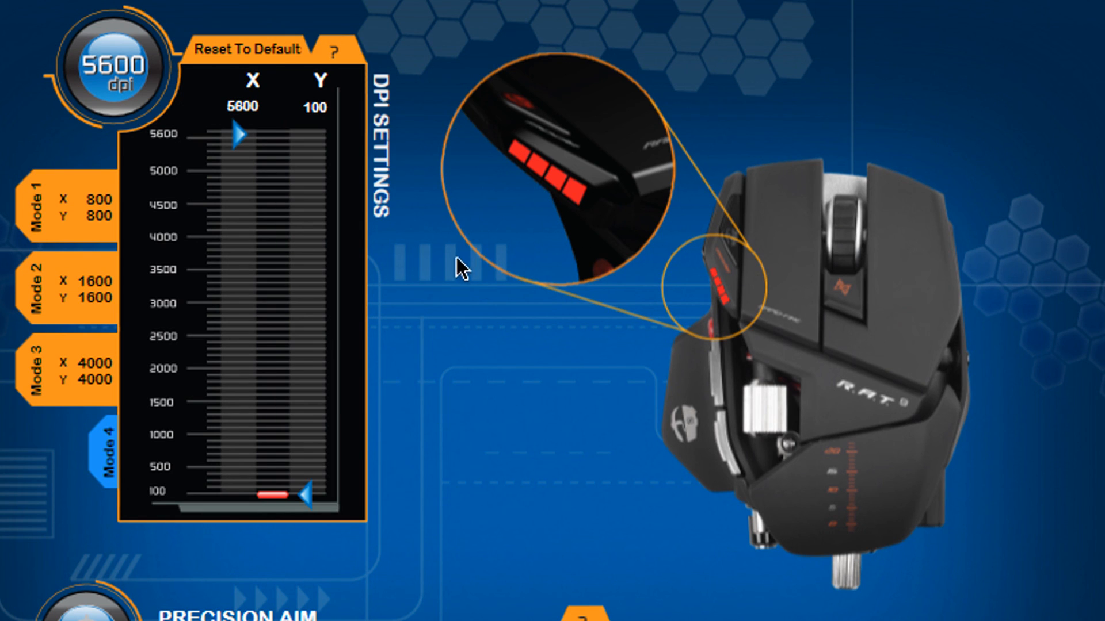
mouse_move(479, 415)
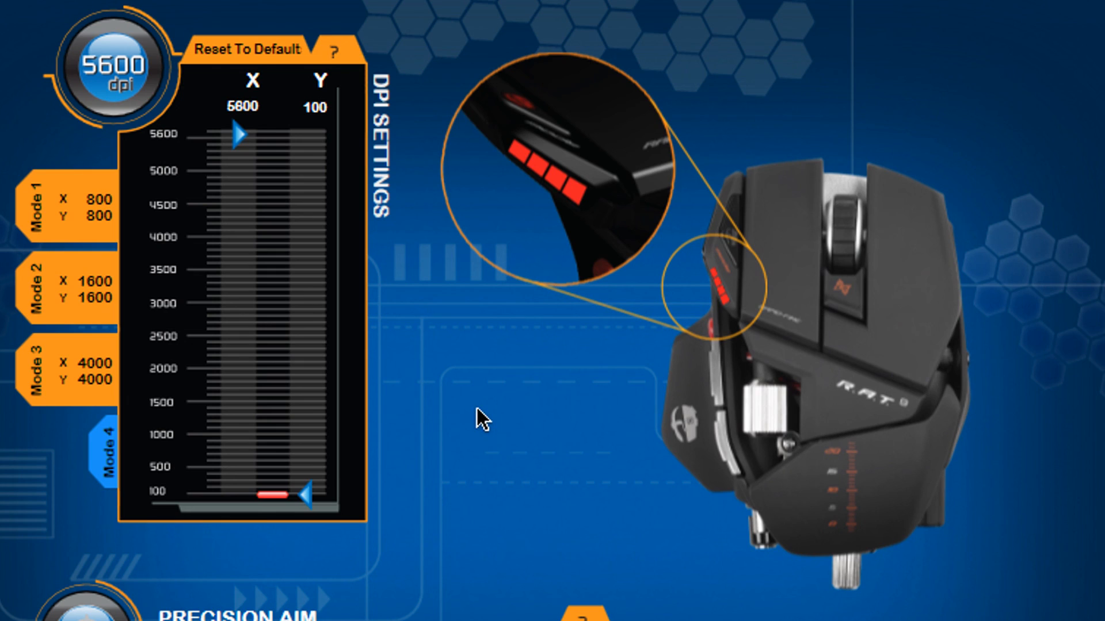